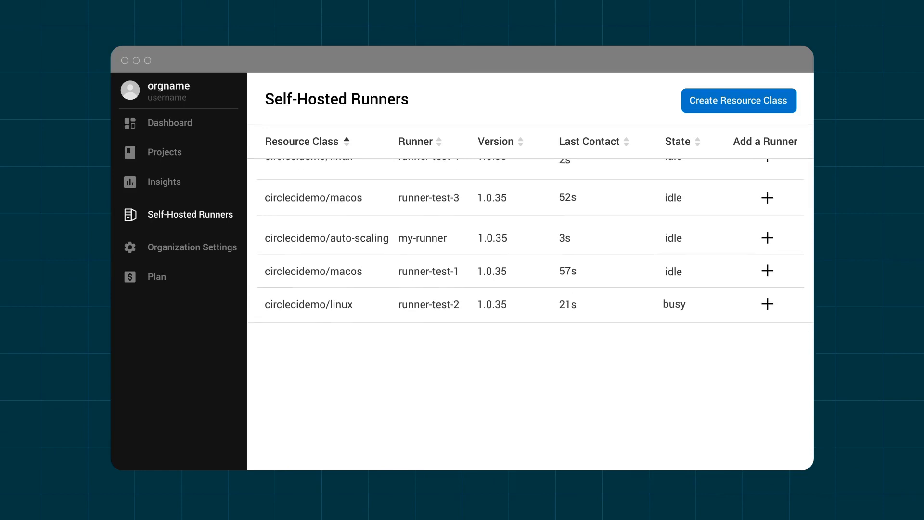
Scroll the Self-Hosted Runners list to reach the runner terms of use
{"action": "scroll", "scroll_direction": "up", "scroll_amount": 3}
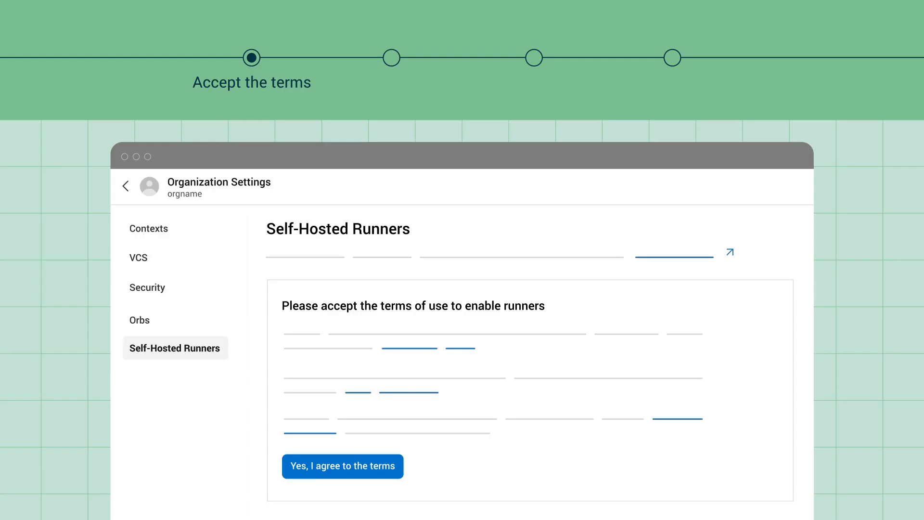
Agree to the runner terms and open the Create a Custom Resource Class form
{"action": "left_click", "coordinate": [341, 466]}
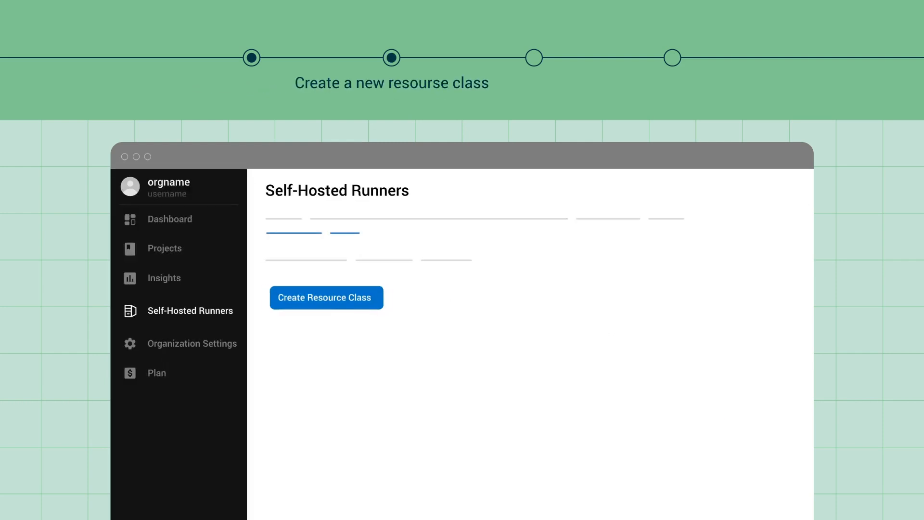
{"action": "left_click", "coordinate": [325, 297]}
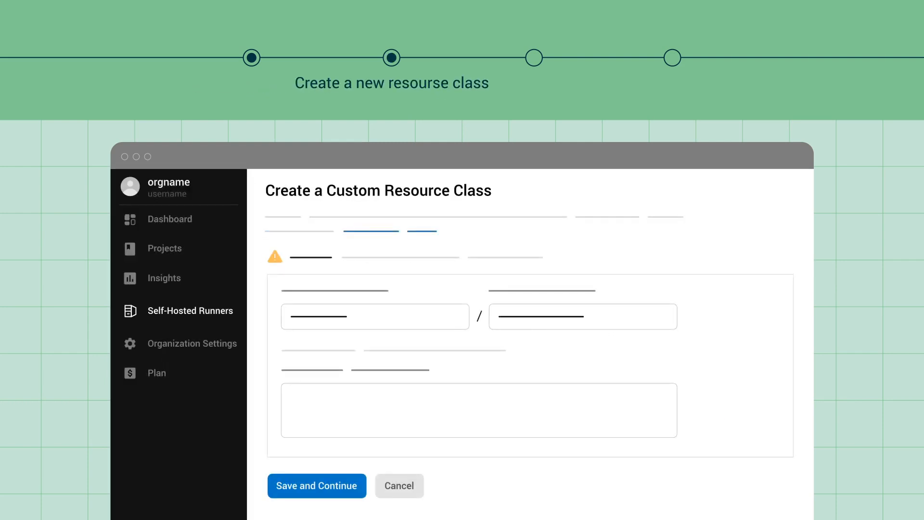
{"action": "left_click", "coordinate": [316, 485]}
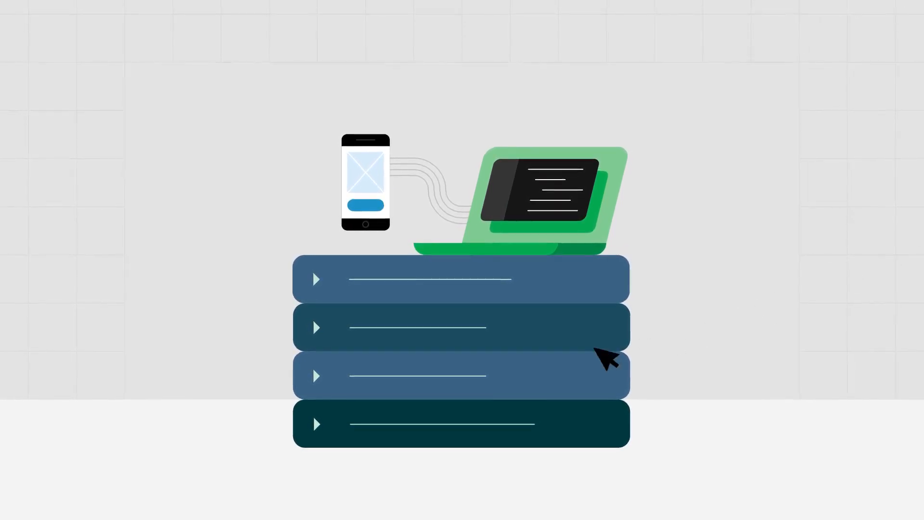
{"action": "left_click", "coordinate": [317, 328]}
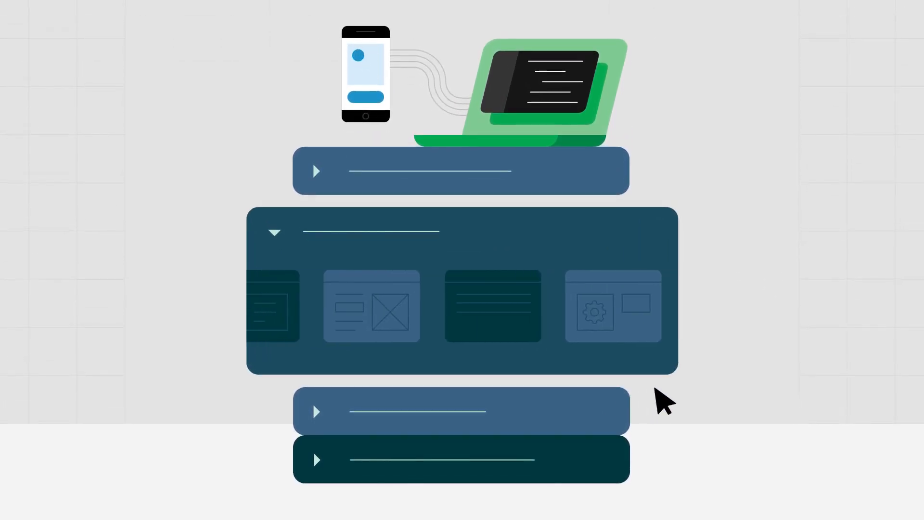